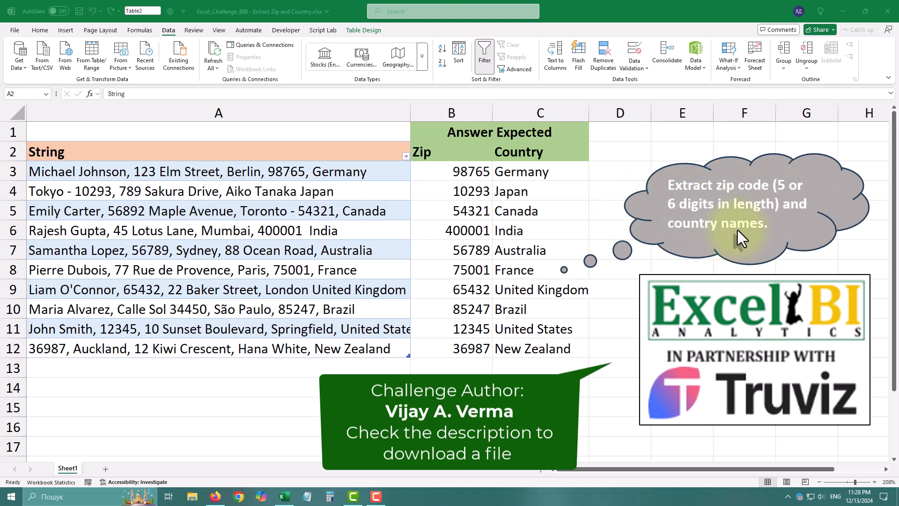
Check the expected zip and country for the India row, then select a String table cell
click(451, 230)
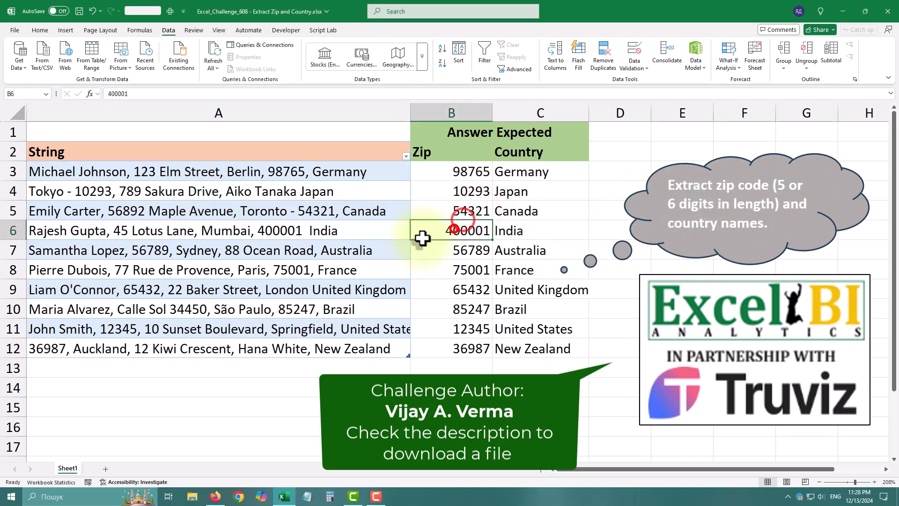
click(539, 230)
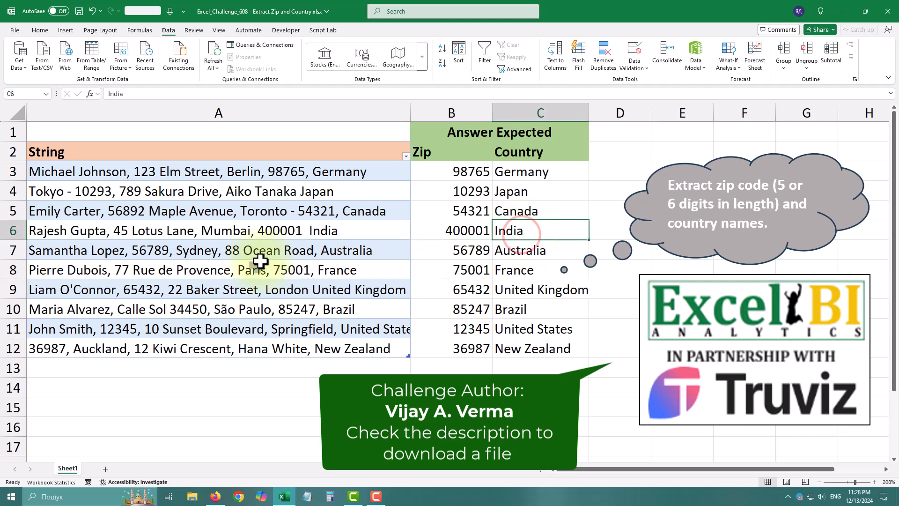
click(451, 250)
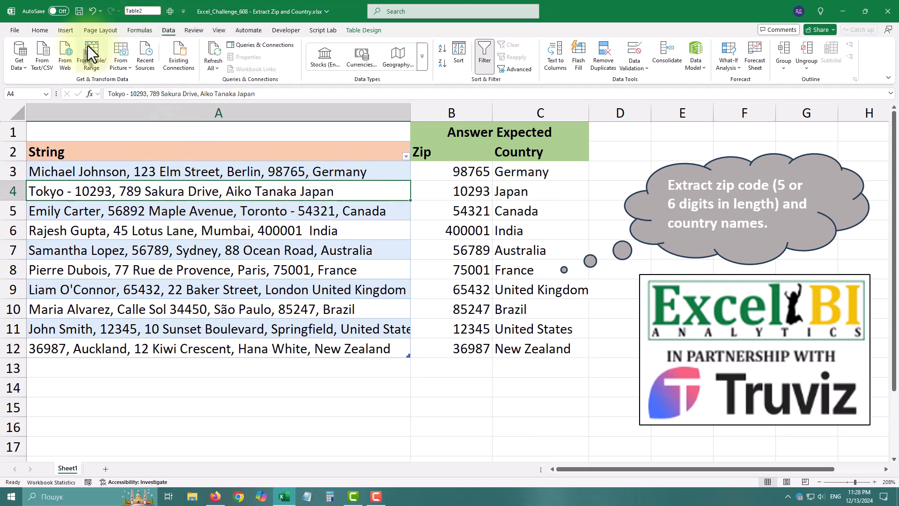
Load the String table into Power Query as Table2 with the formula bar expanded
click(92, 56)
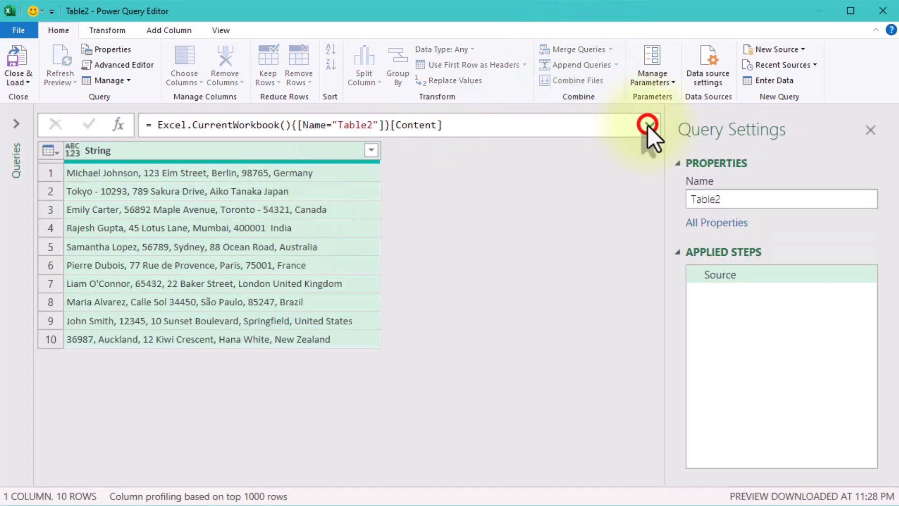
click(648, 125)
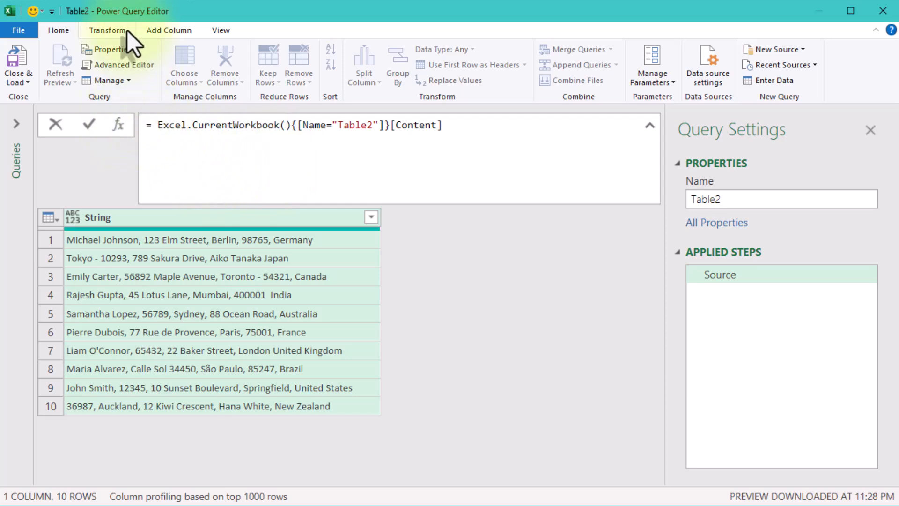
click(168, 30)
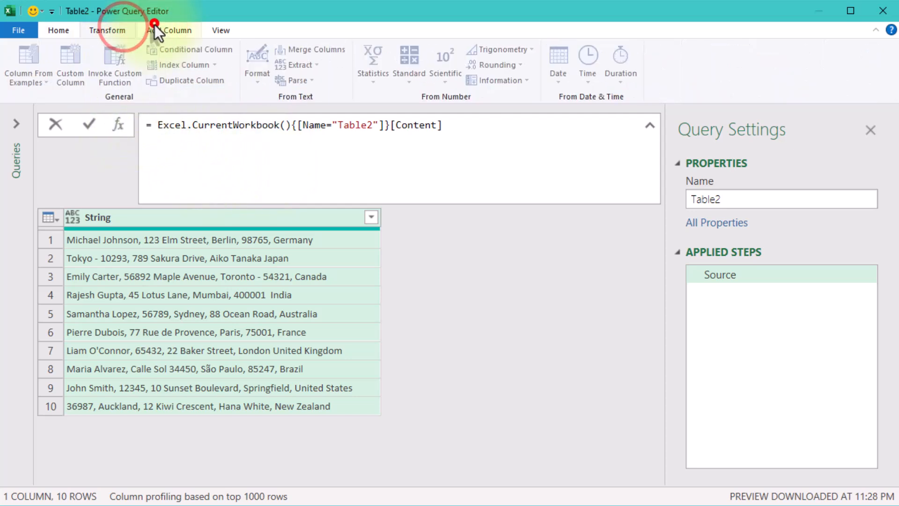
click(168, 30)
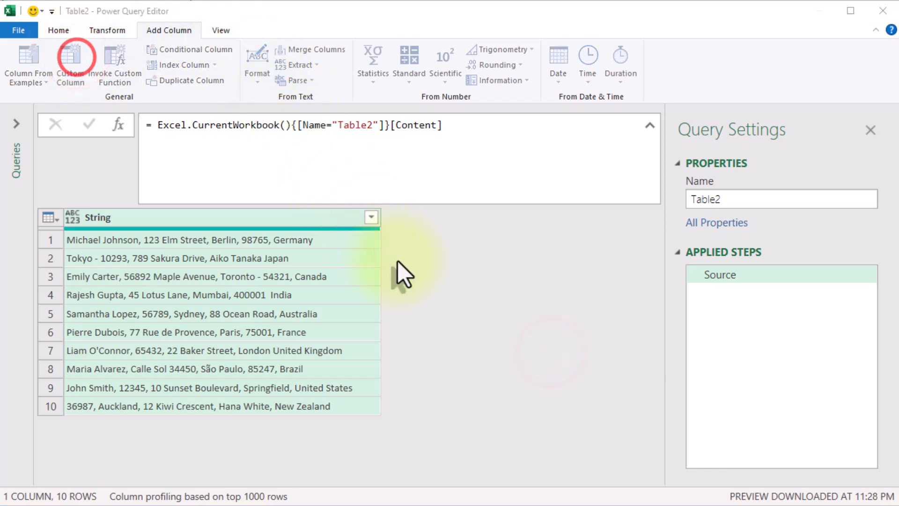
Add a custom column Zip with formula Text.Select([String], {"0".."9"," "})
click(70, 63)
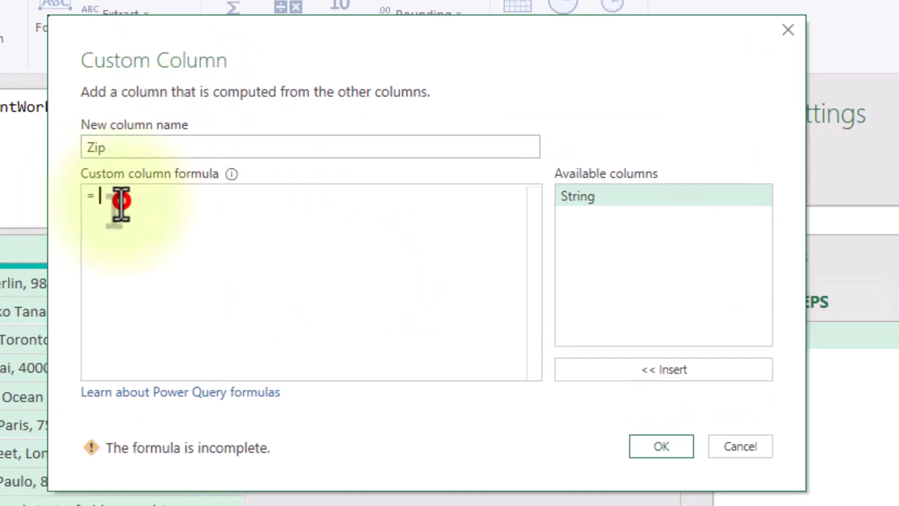
text(Text.S)
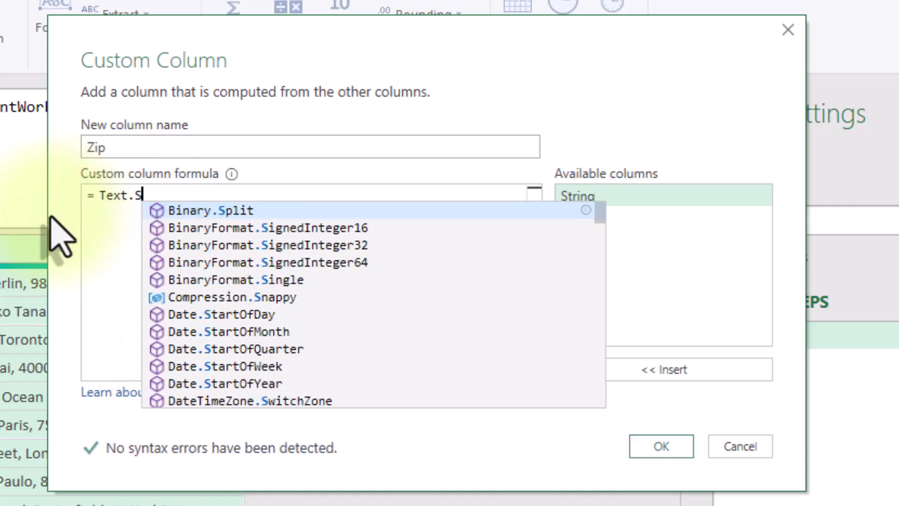
text(elect)
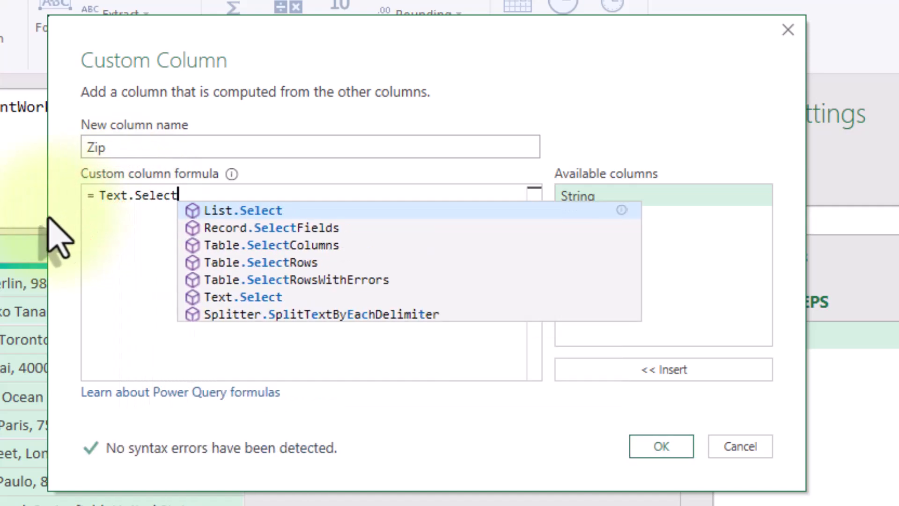
text(([String)
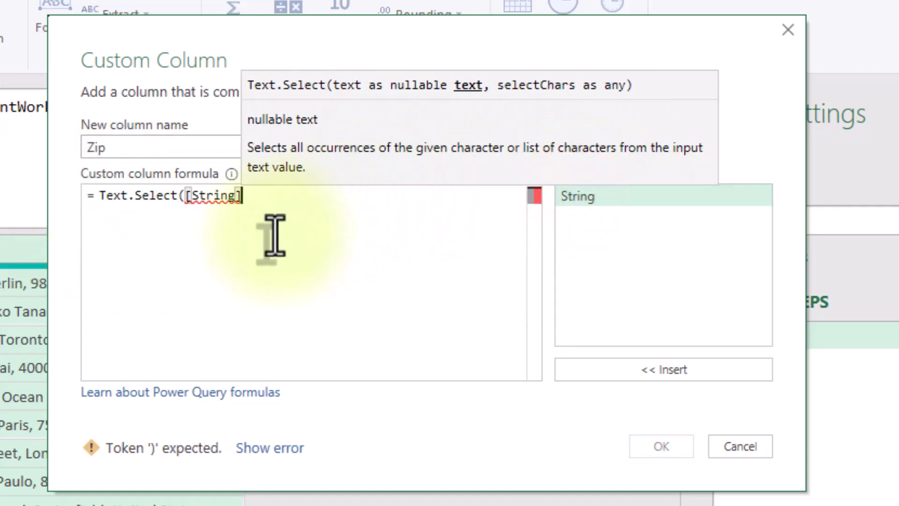
text(,)
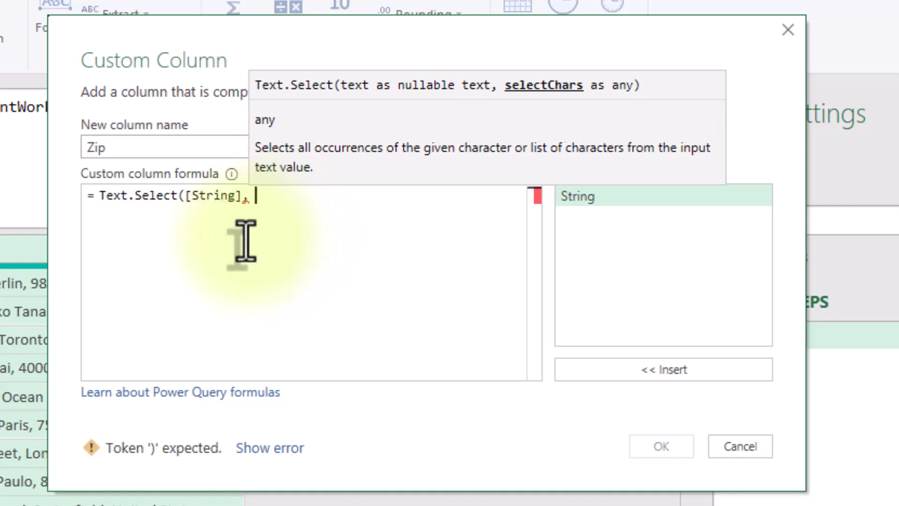
text({})
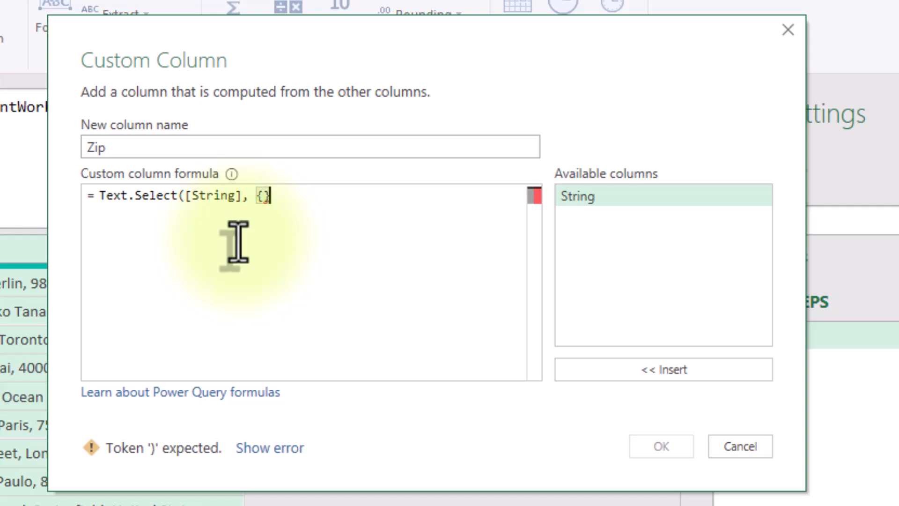
text())
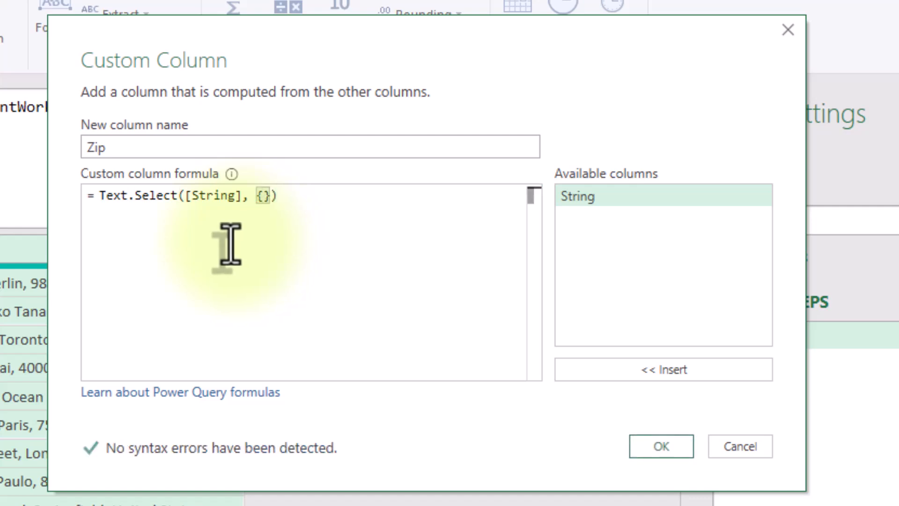
text("")
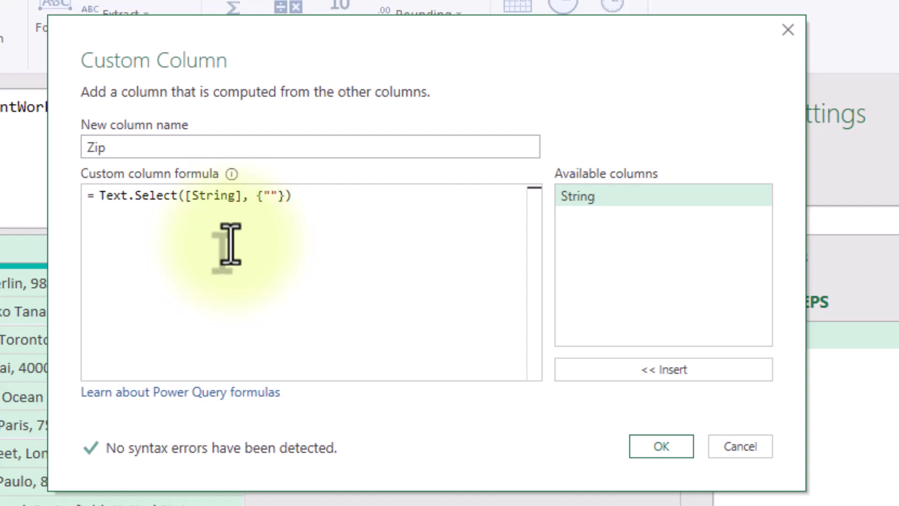
text(0.)
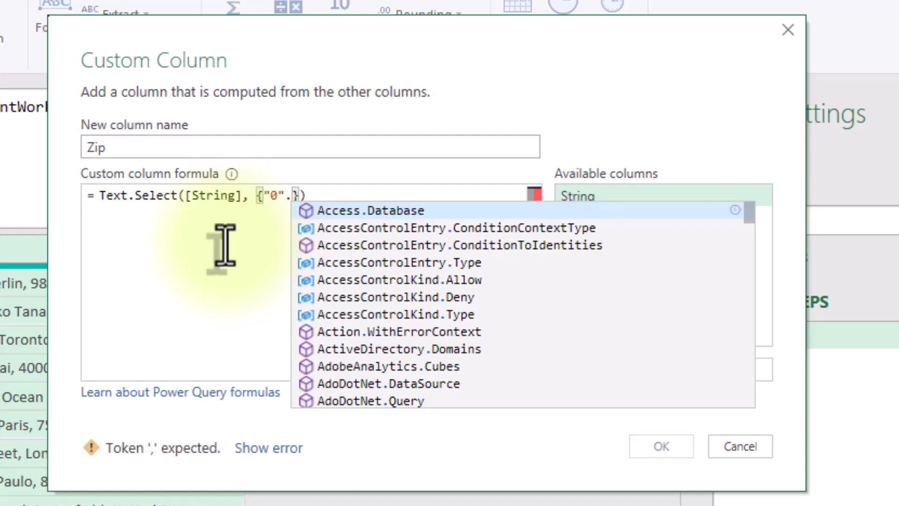
text(."9")
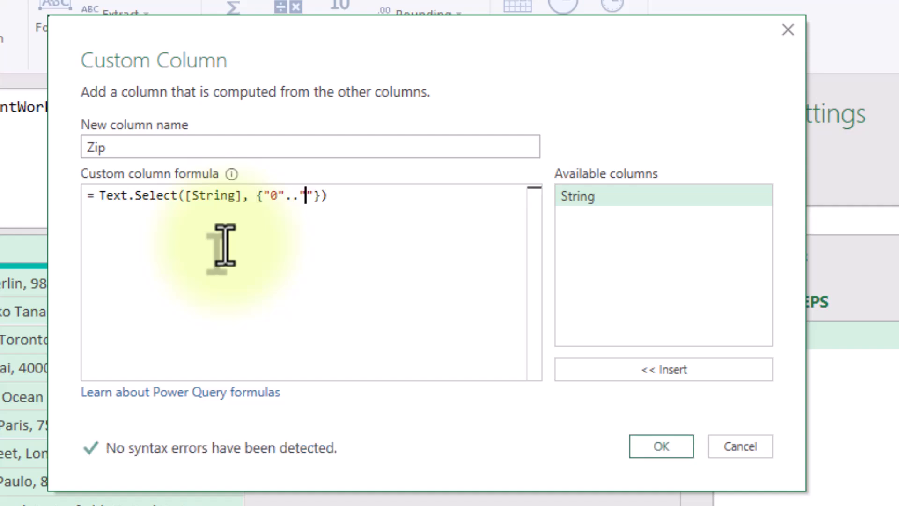
text(9,)
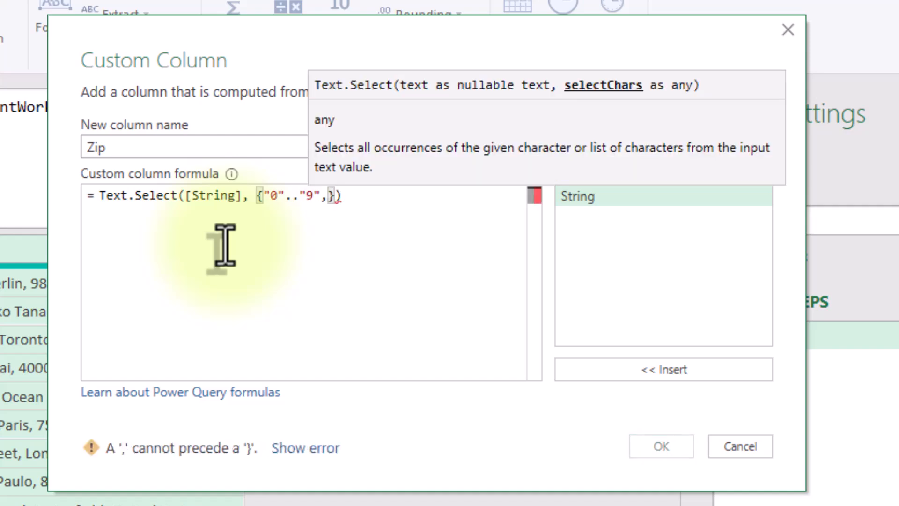
text(" ")
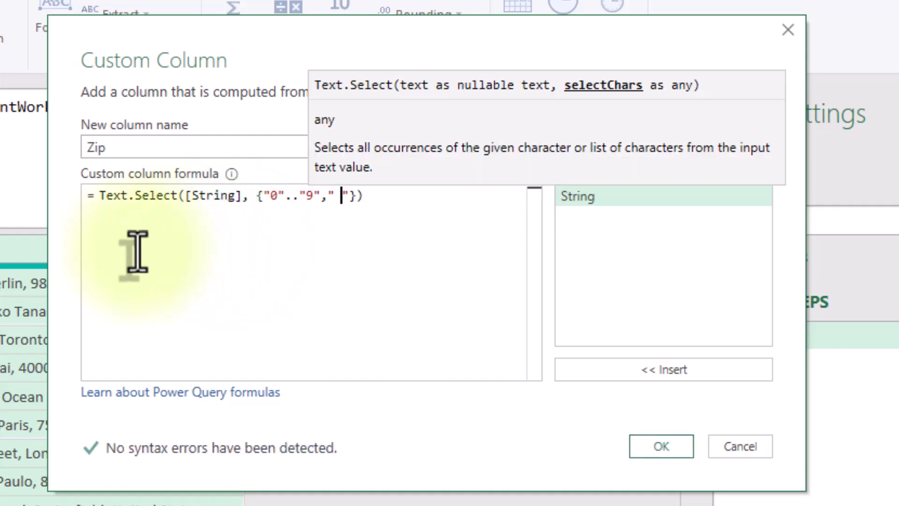
click(661, 447)
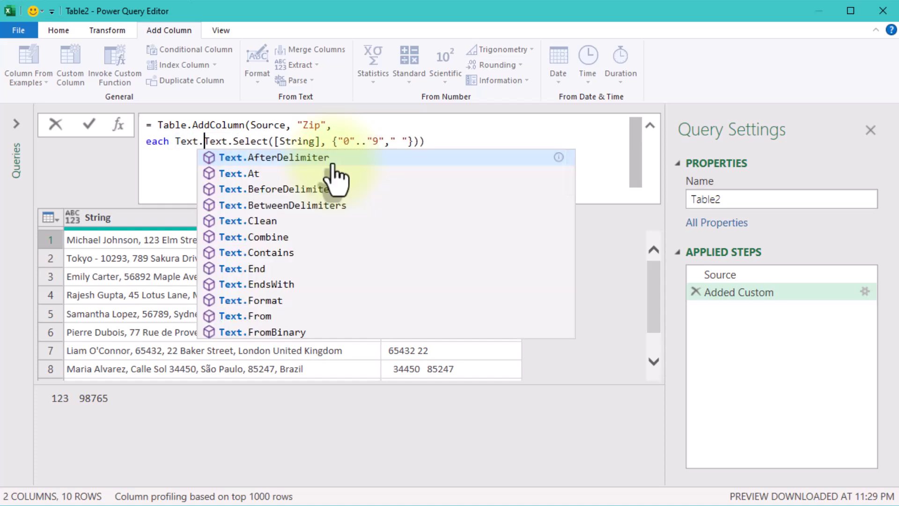
Wrap the Zip formula in Text.Split(..., " ") and preview row 3's list
text(Split()
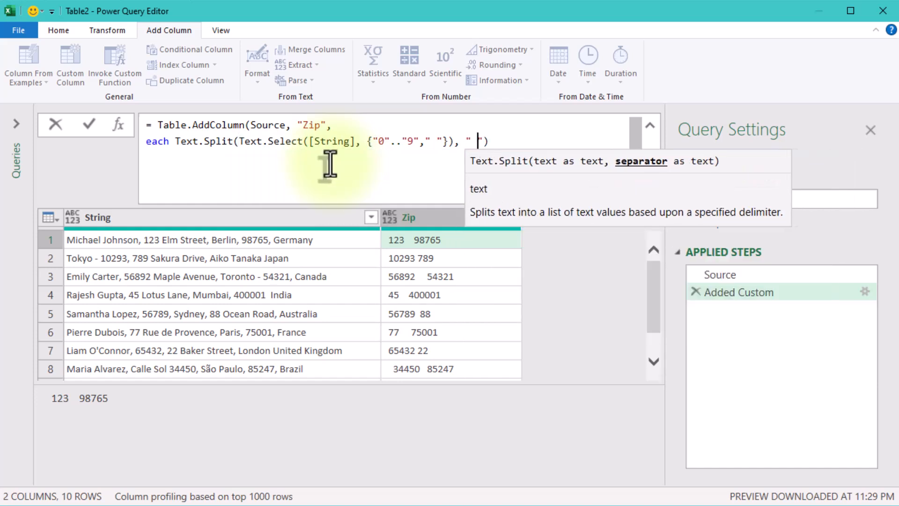
click(585, 315)
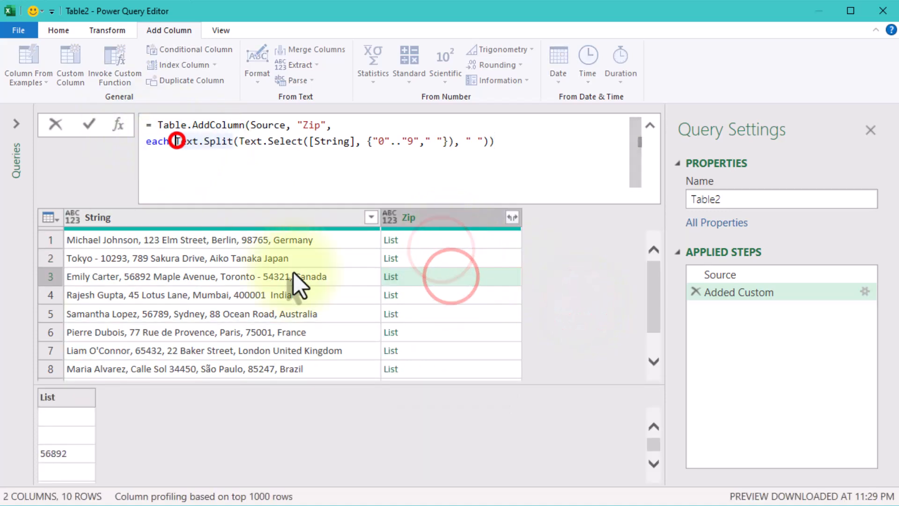
Filter Zip lists with List.Select to 5- or 6-digit items, previewing rows 1 and 3
text(List.Select()
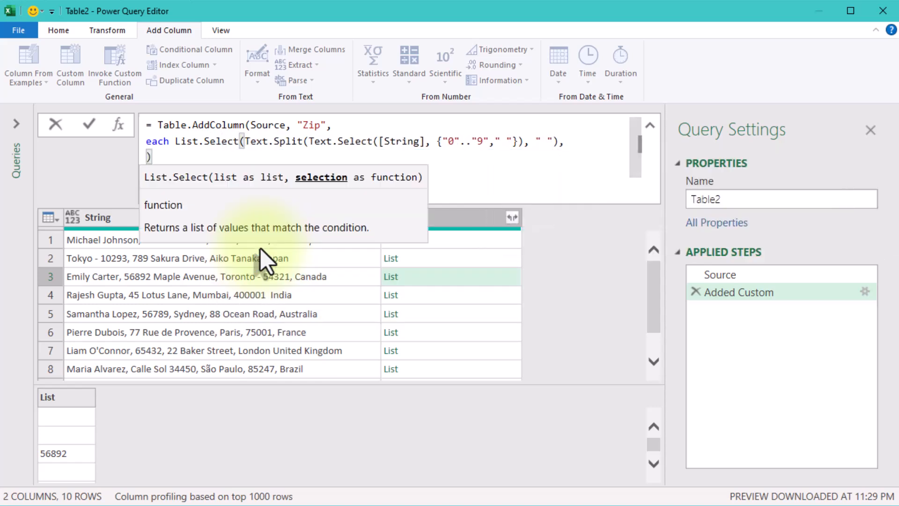
text(each le)
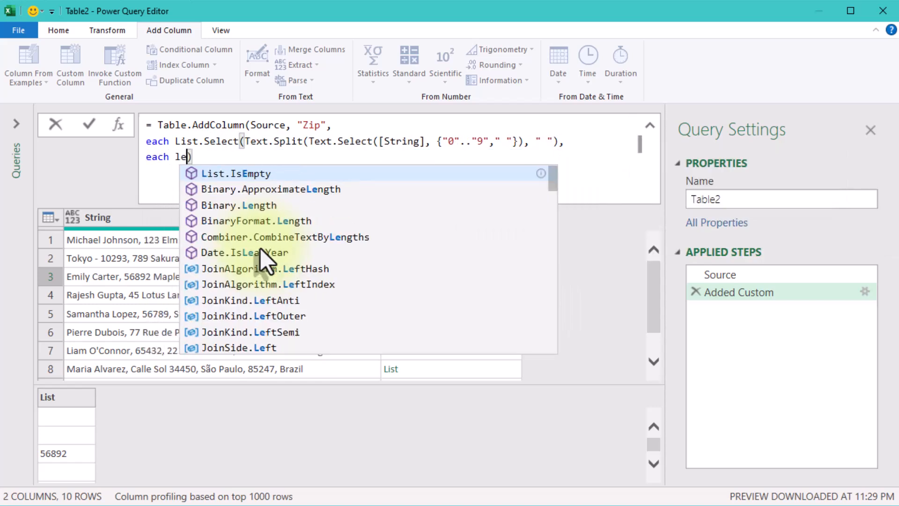
text(ngth(_)
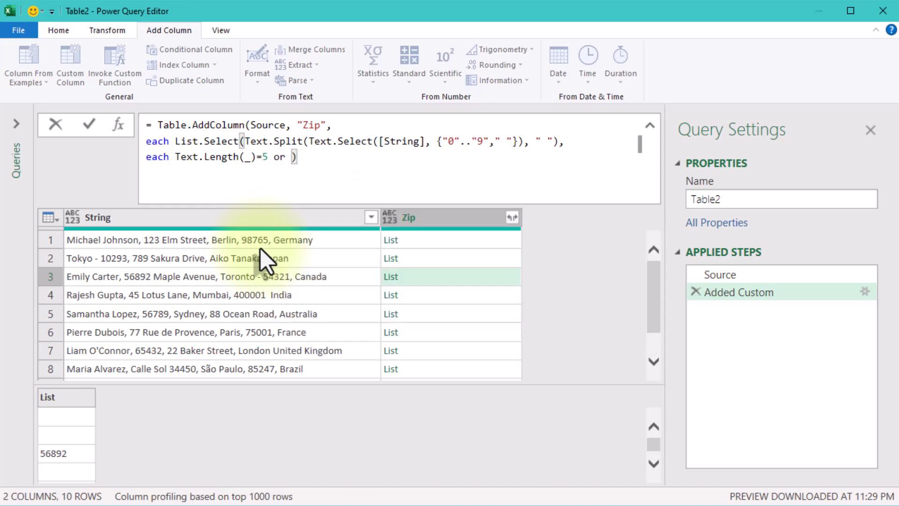
text(Text.Length(_)
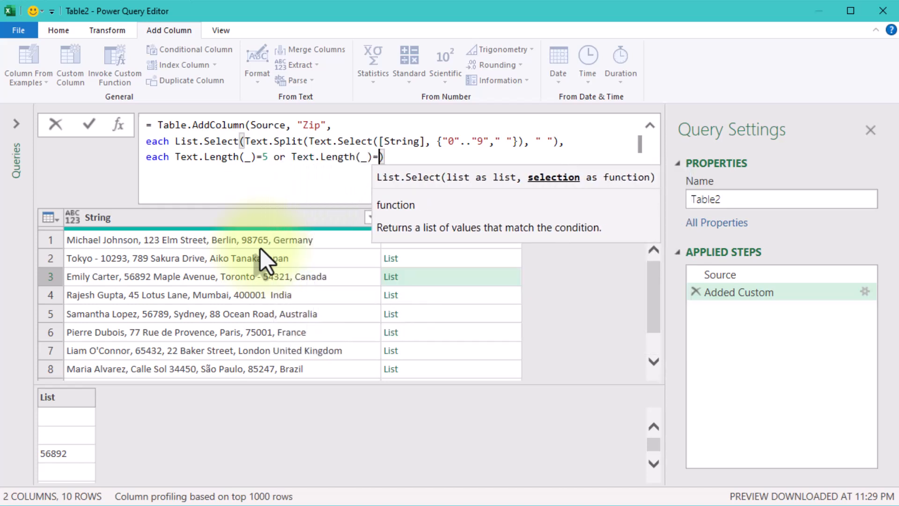
text(6)
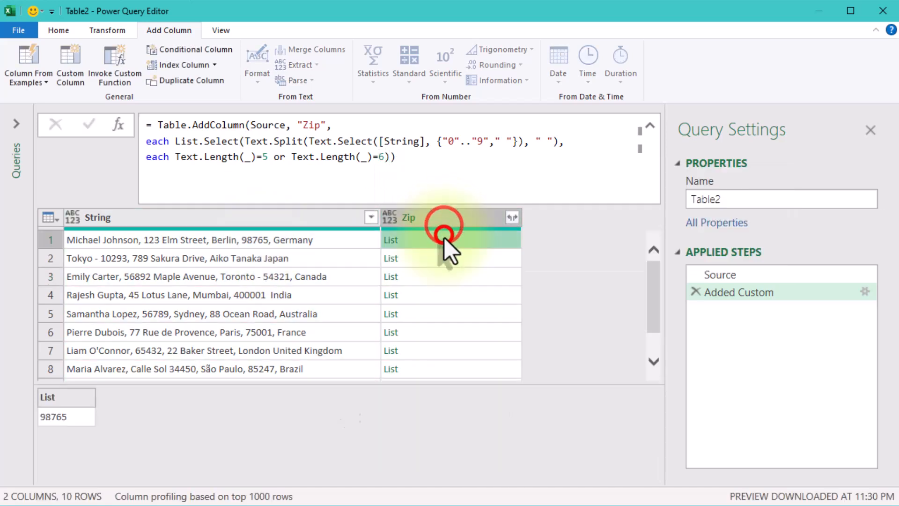
click(447, 277)
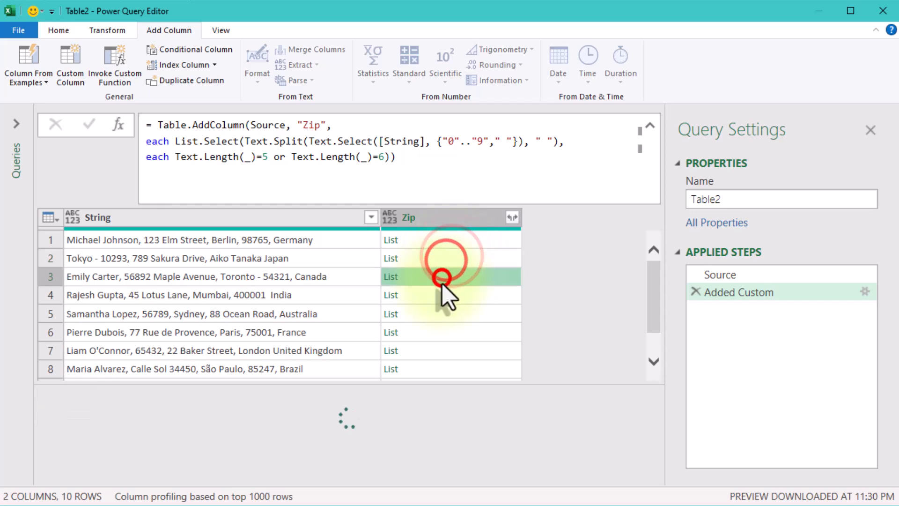
click(444, 277)
text({0})
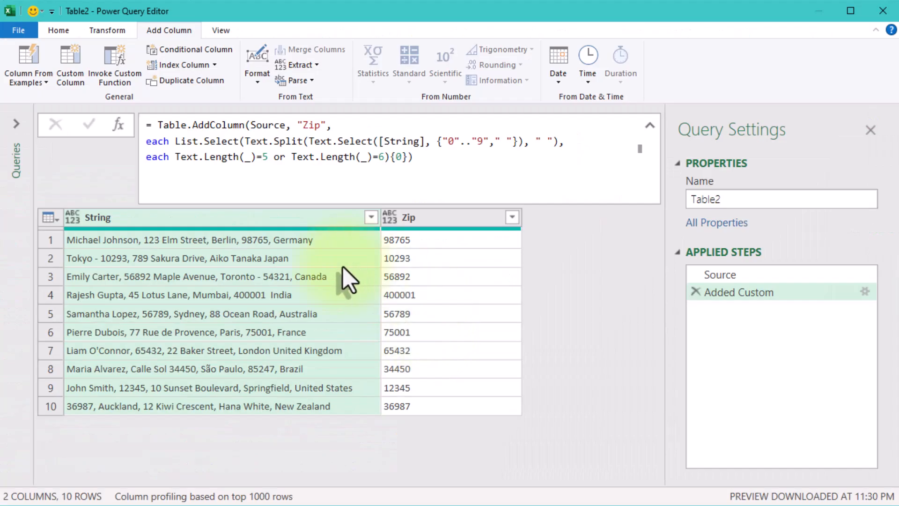
Append {0} to take the first zip, check row 1's address, then switch to the browser
click(190, 240)
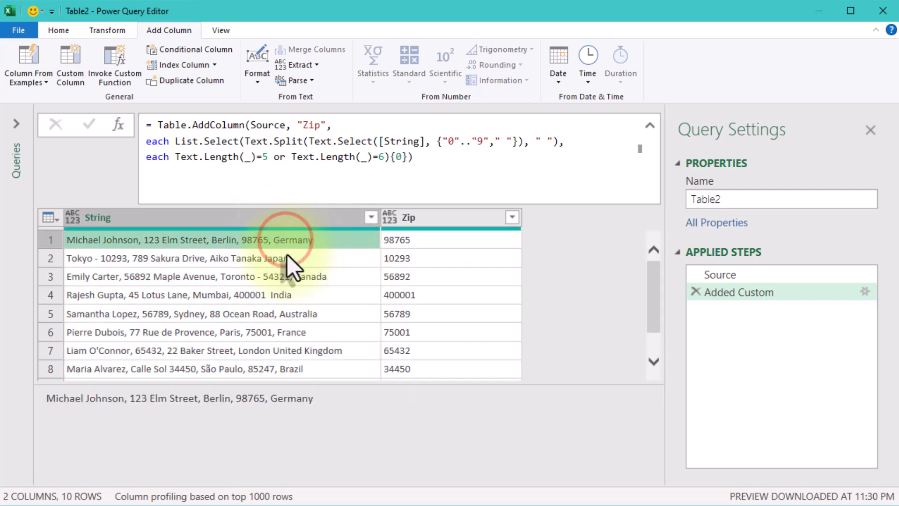
mouse_move(279, 370)
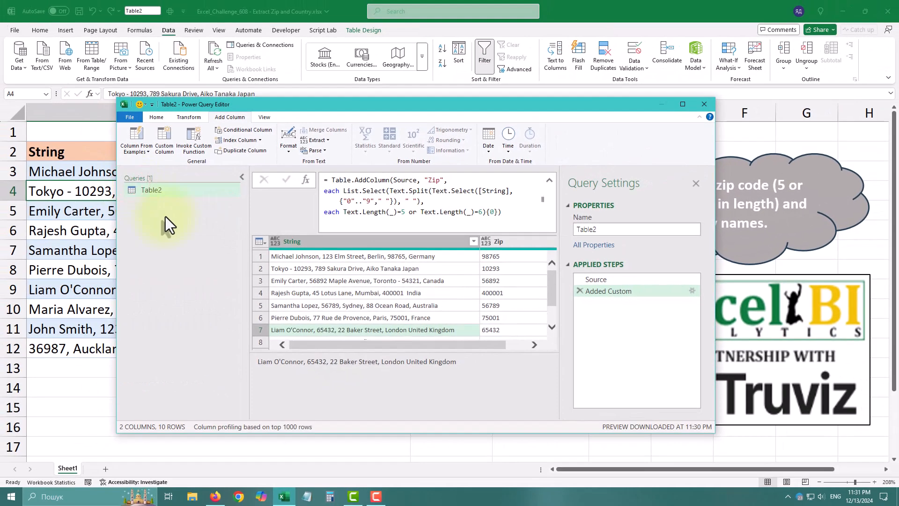
mouse_move(232, 497)
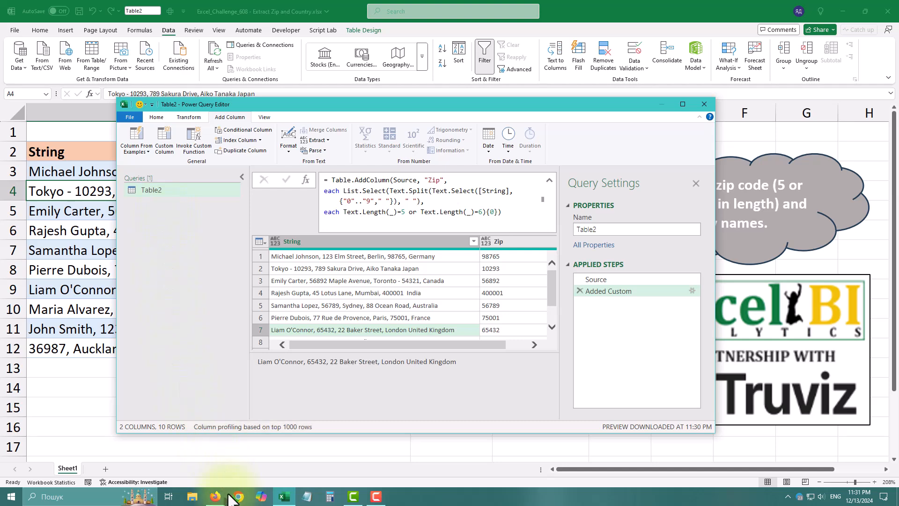
click(215, 497)
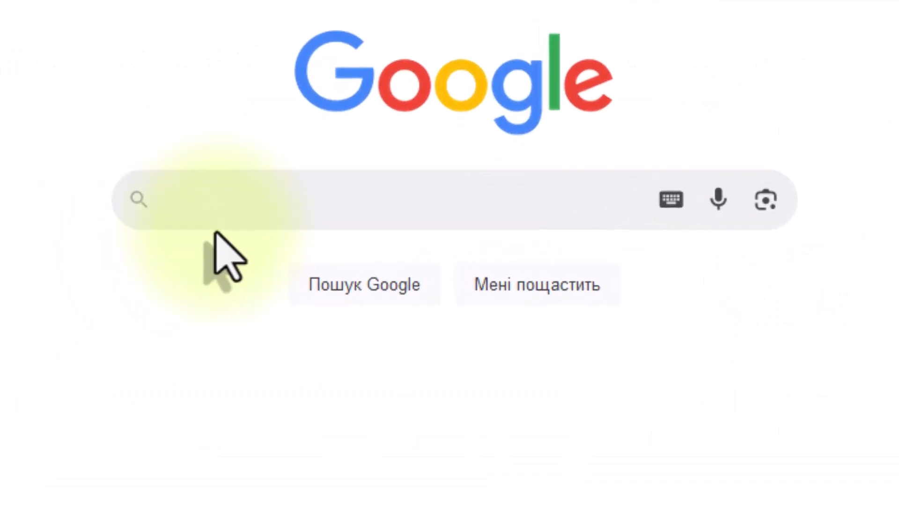
Search Google for a list of countries and copy the worldometers page URL
text(lis)
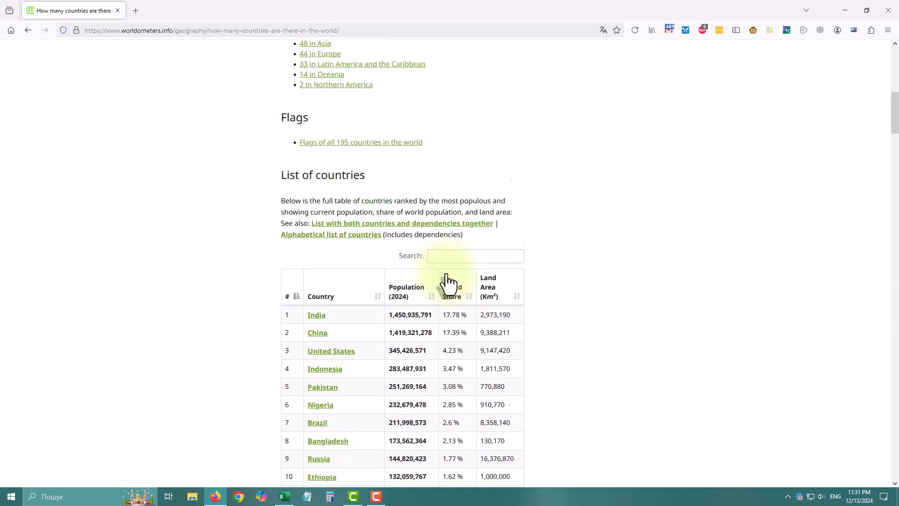
right_click(152, 31)
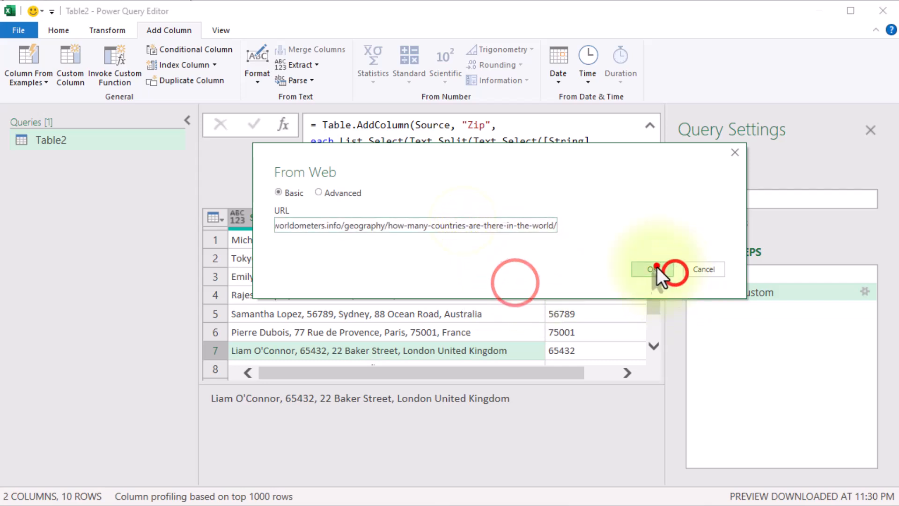
Import Table 1 of countries from the worldometers URL as a web source
click(651, 269)
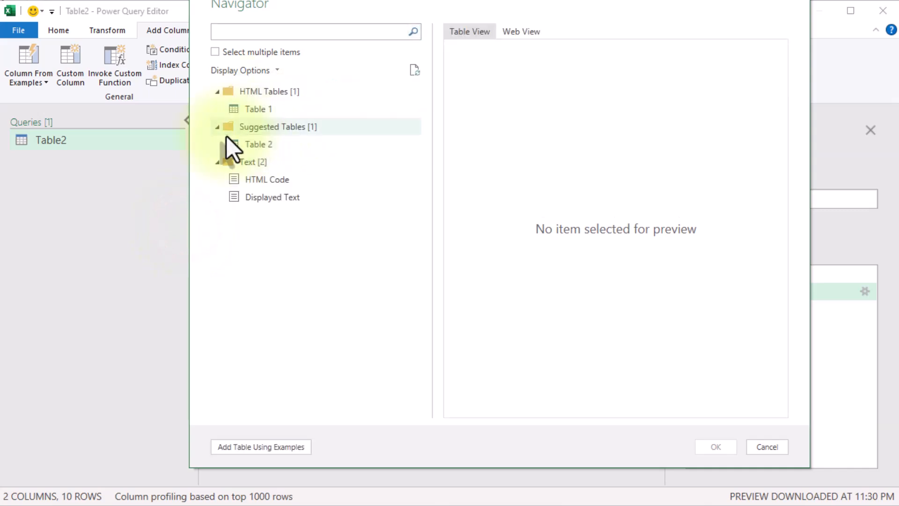
click(715, 446)
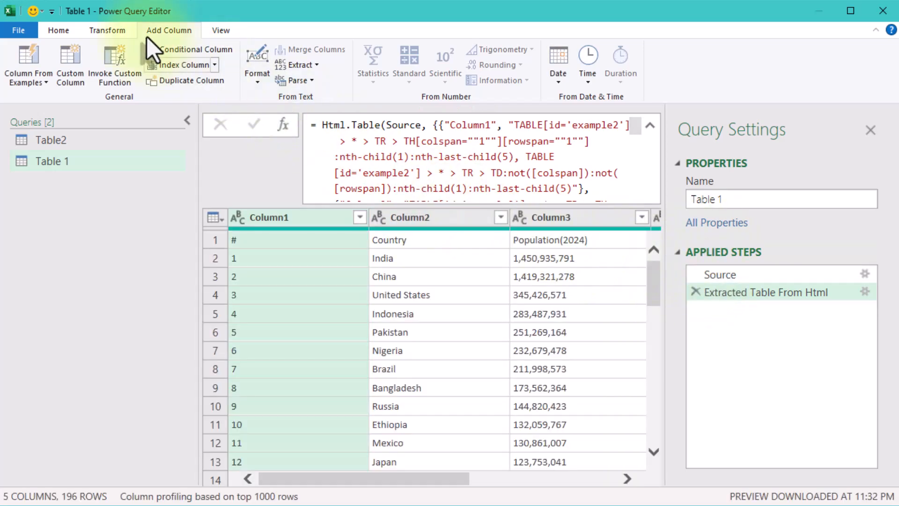
Promote headers, drill down Country, name the query country, and return to Table2
click(58, 63)
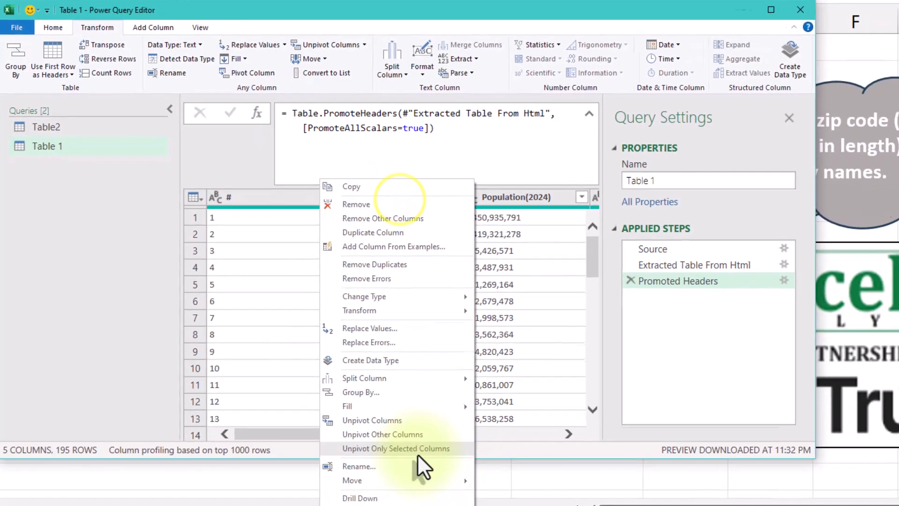
click(361, 498)
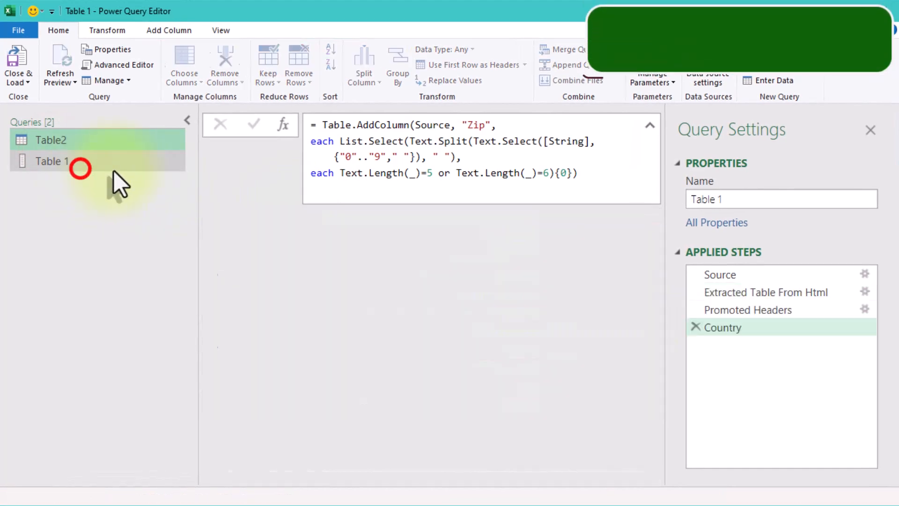
click(52, 161)
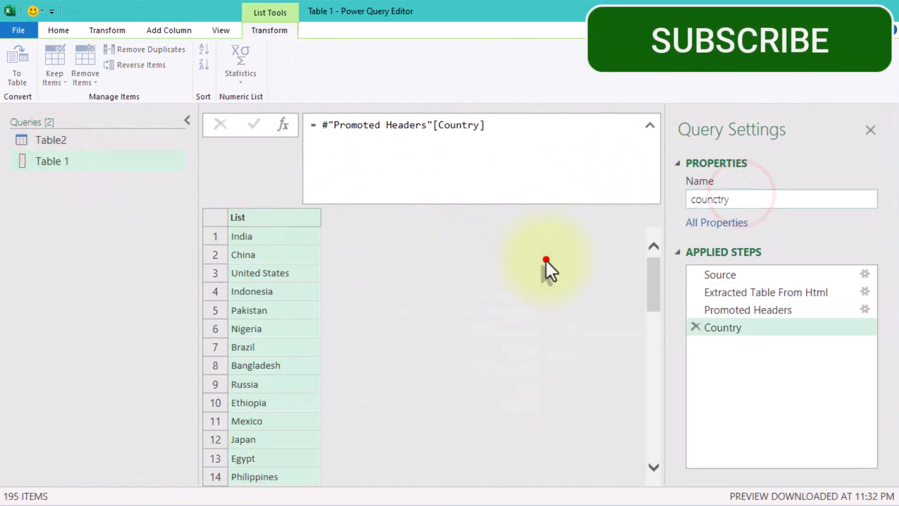
click(51, 140)
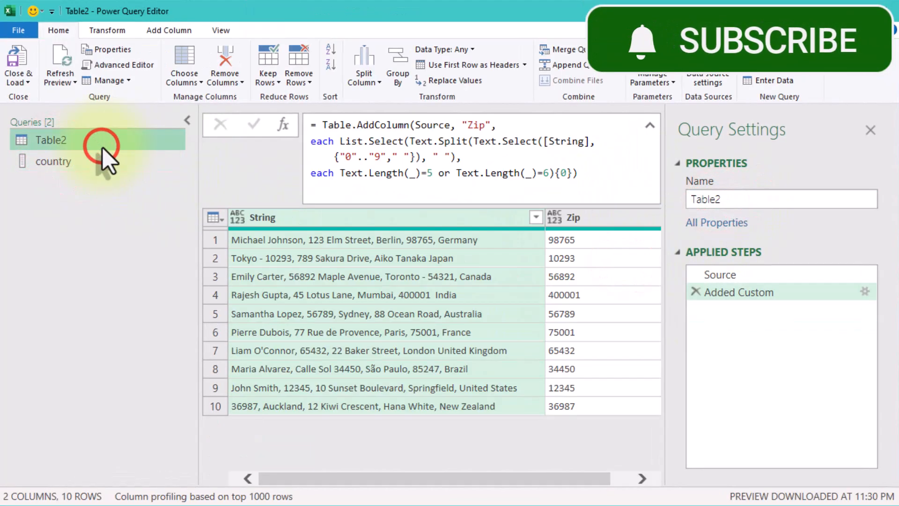
Add a Country custom column to Table2 with the formula = country
click(69, 60)
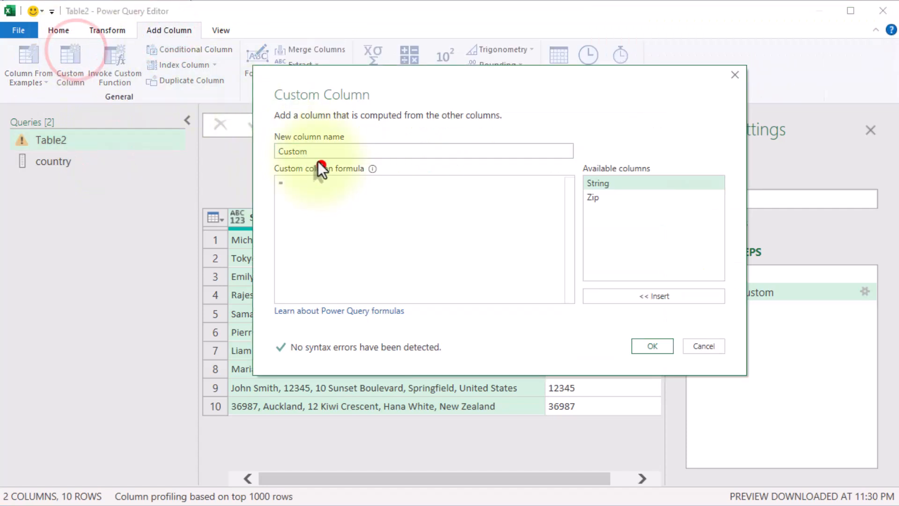
text(Count)
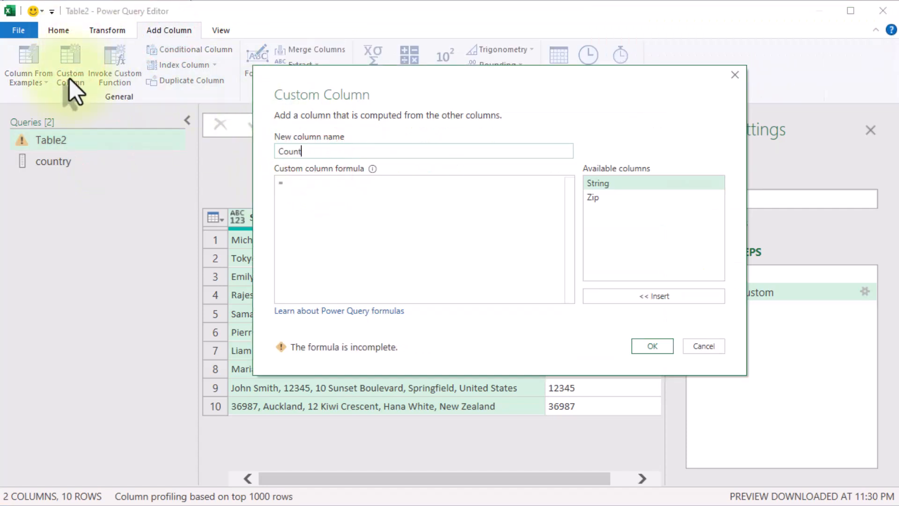
text(coun)
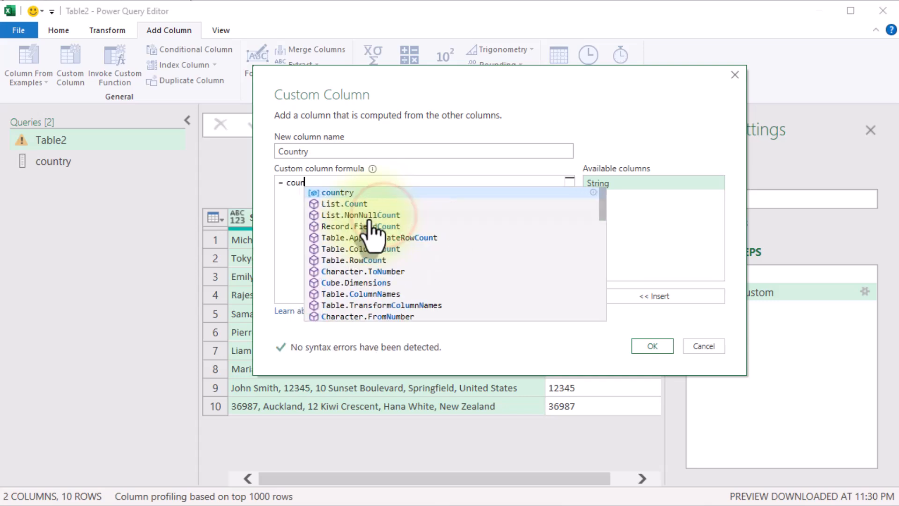
click(651, 346)
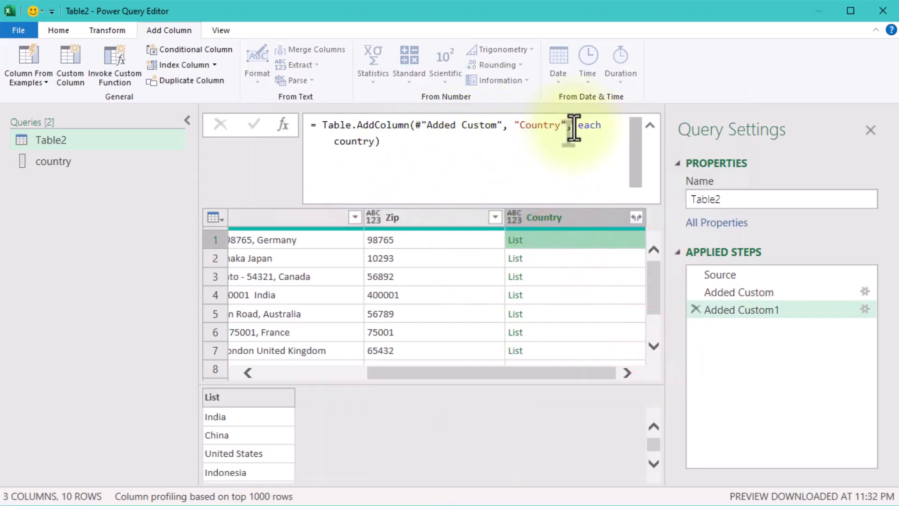
Change the Country formula to List.Select(country, (x) => Text.Contains([String], x))
double_click(354, 141)
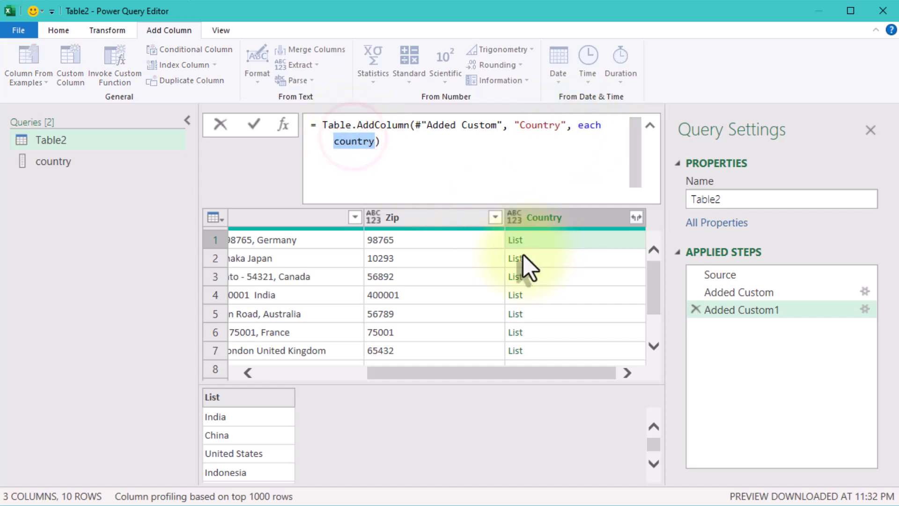
mouse_move(516, 270)
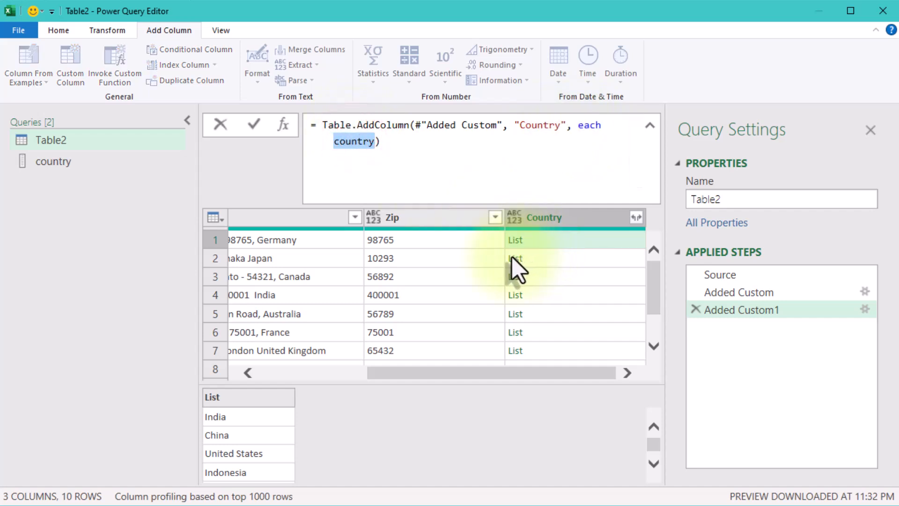
text(L)
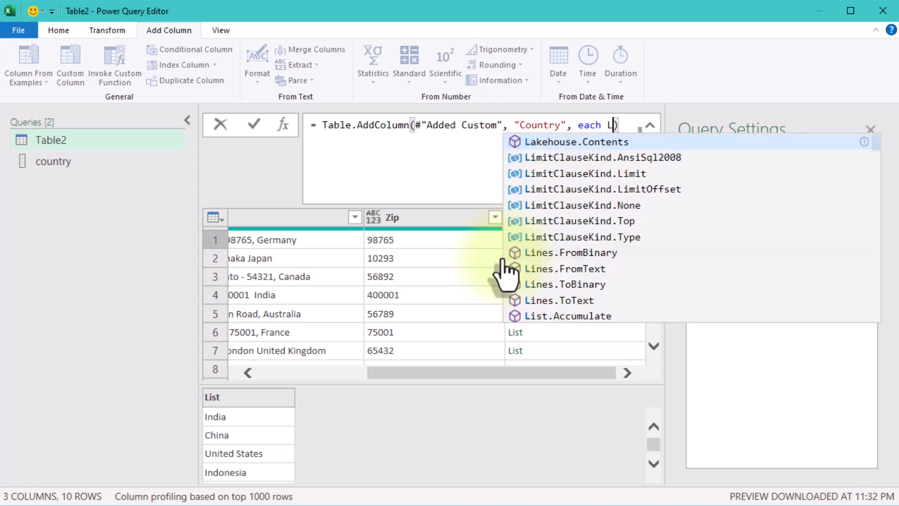
text(ist.S)
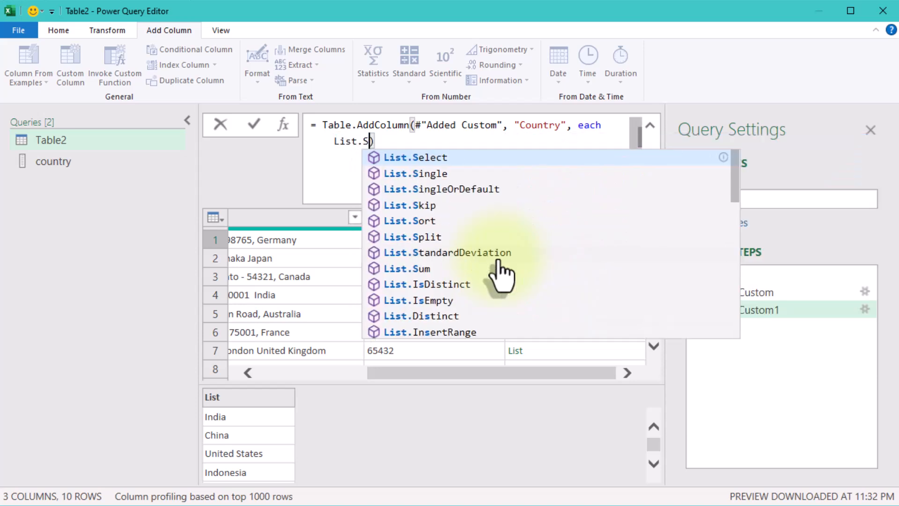
click(415, 157)
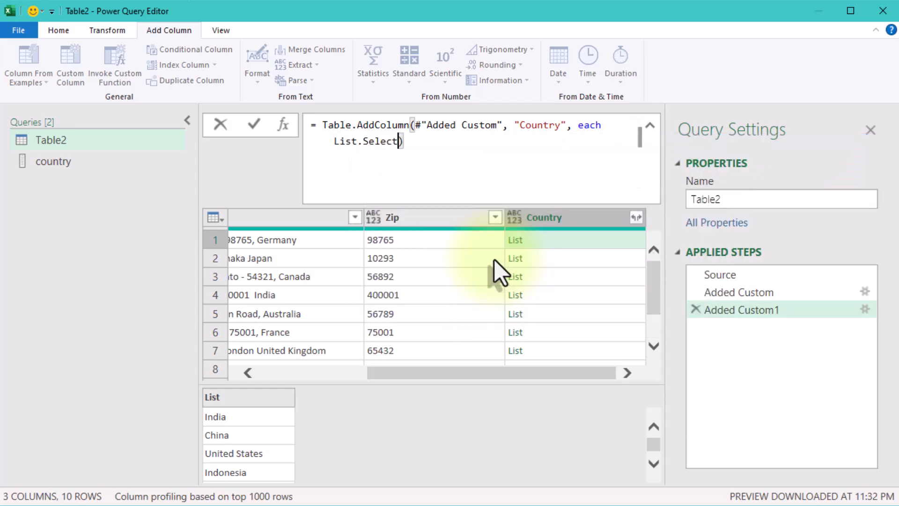
text((country,)
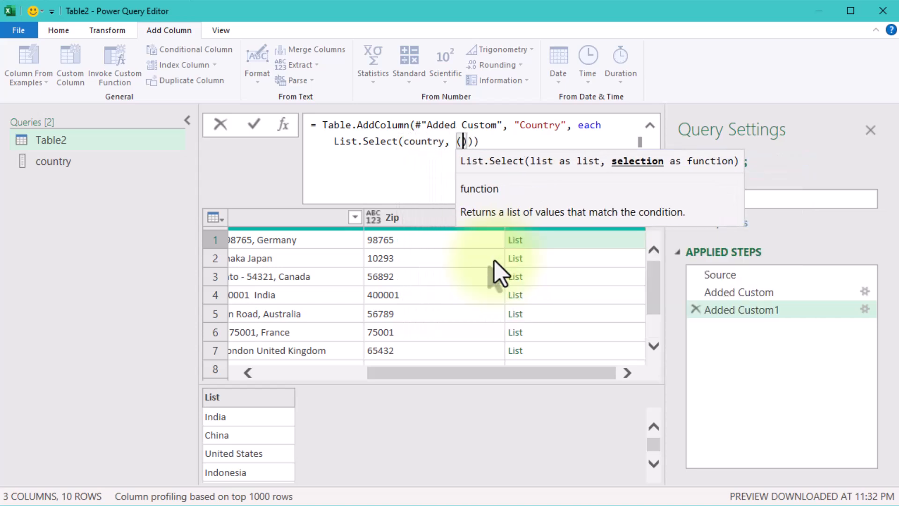
text((x) =>)
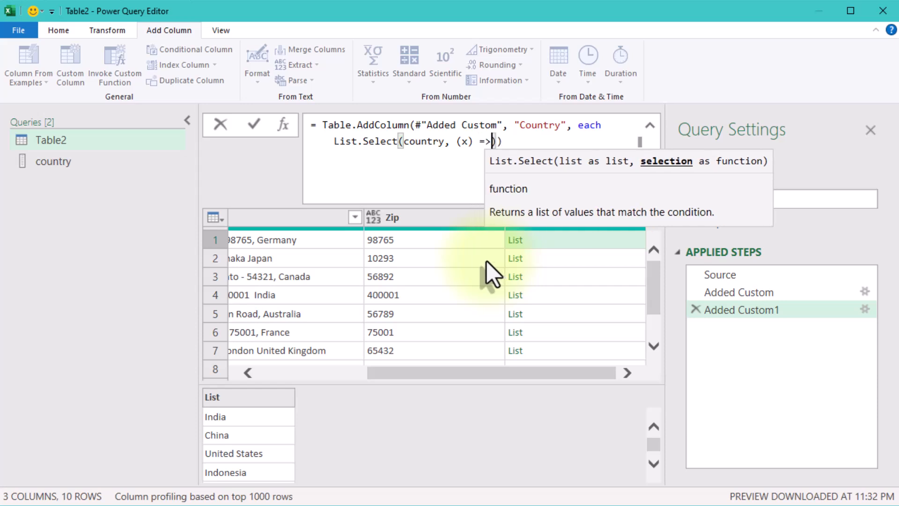
text(Text)
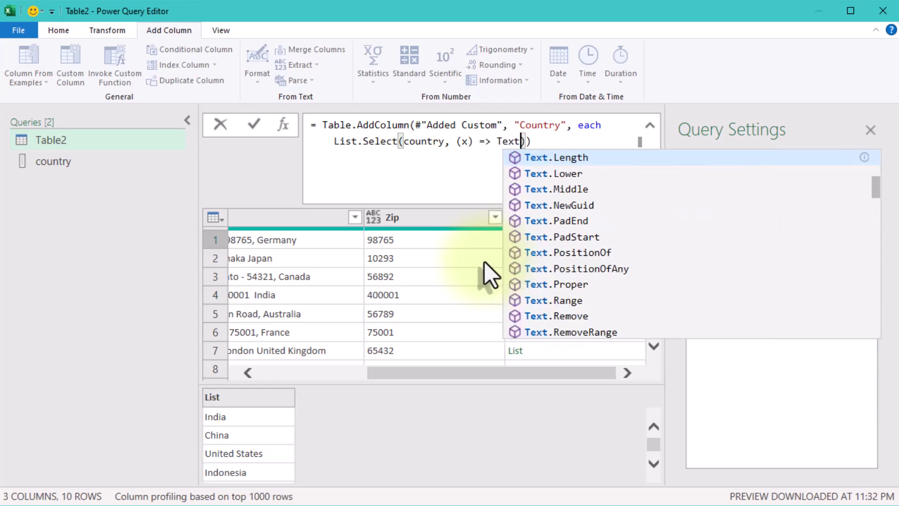
text(Contains([)
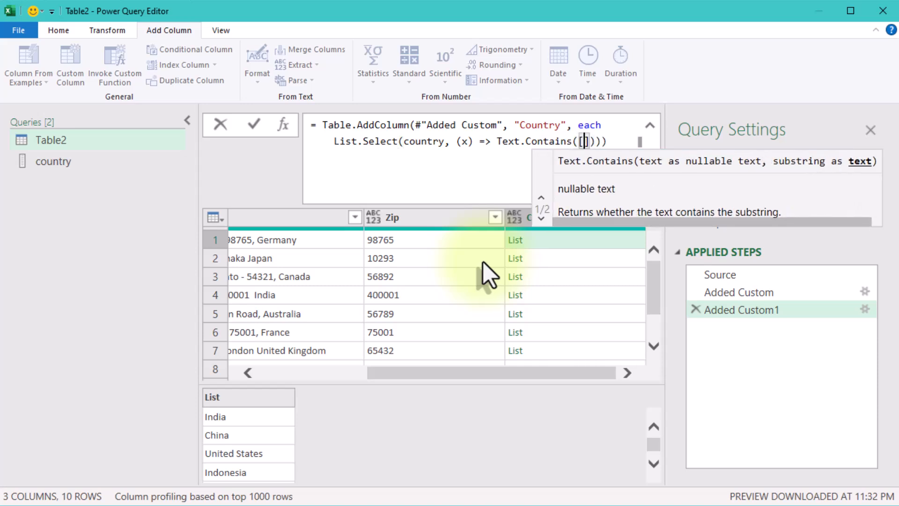
text(String)
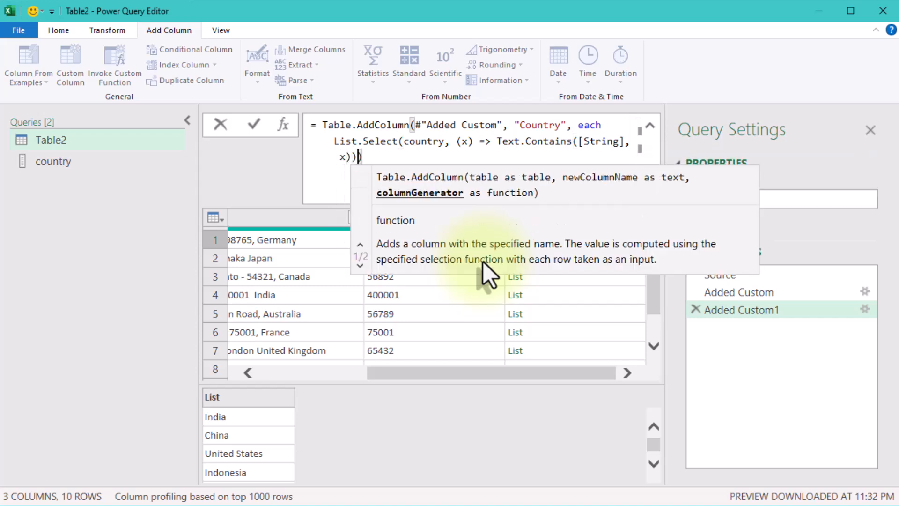
mouse_move(314, 321)
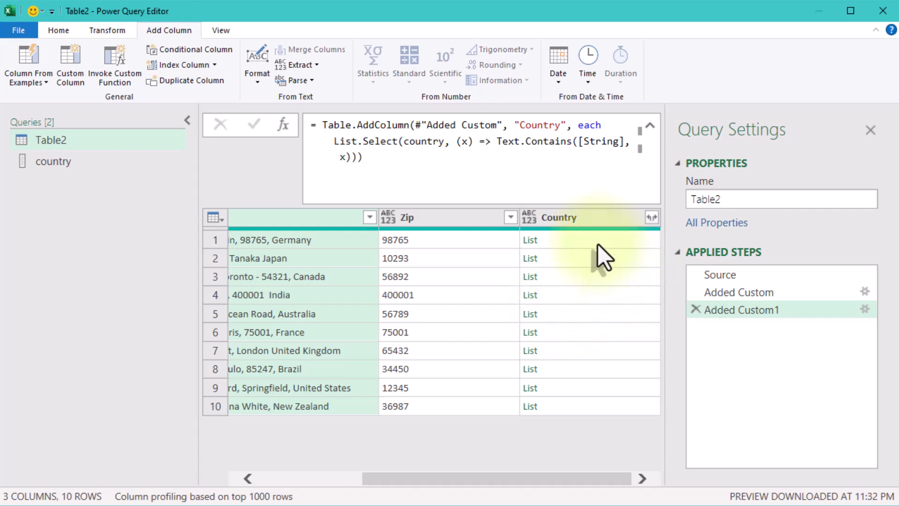
Preview the Country lists for rows 1–3, showing Germany, Japan and Canada
click(530, 240)
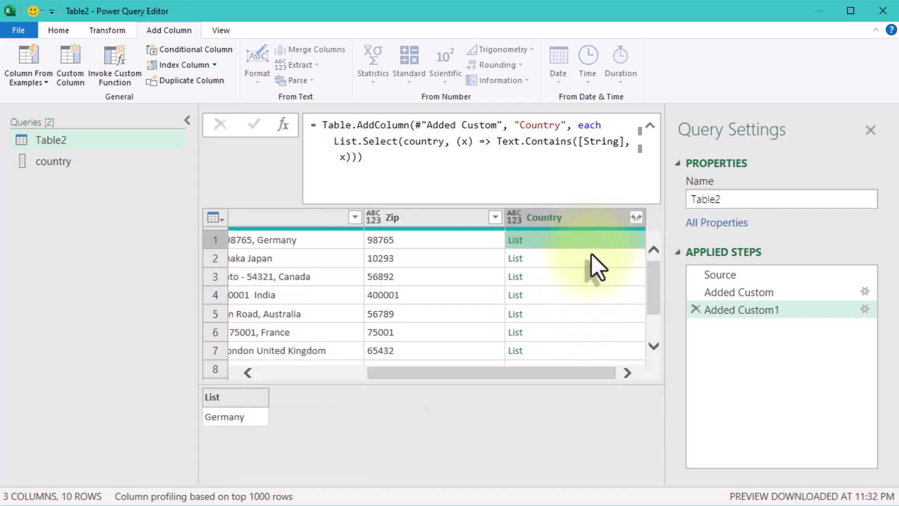
click(574, 257)
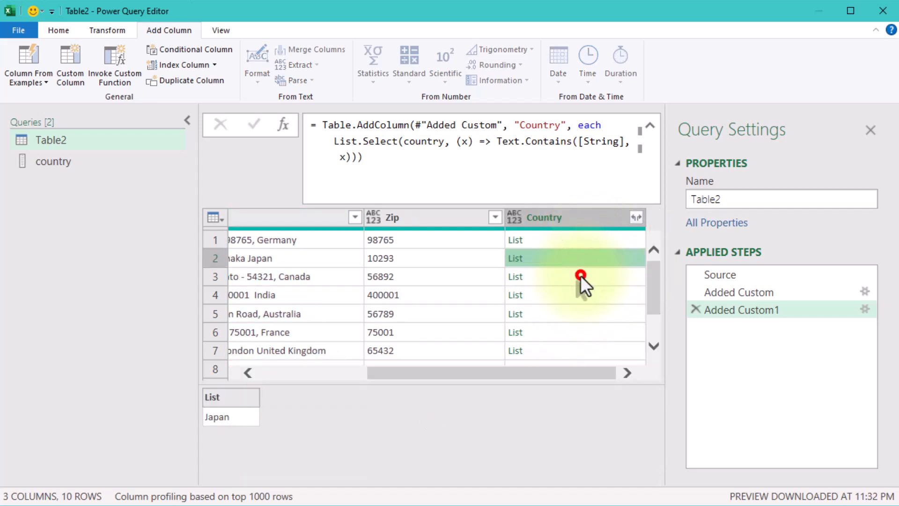
click(573, 276)
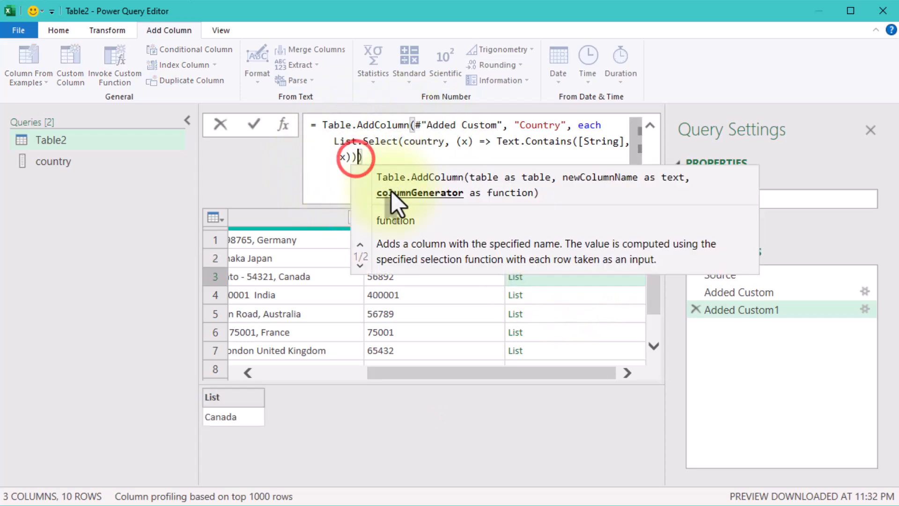
Append {0} to the List.Select formula so Country holds the first matched name
text({})
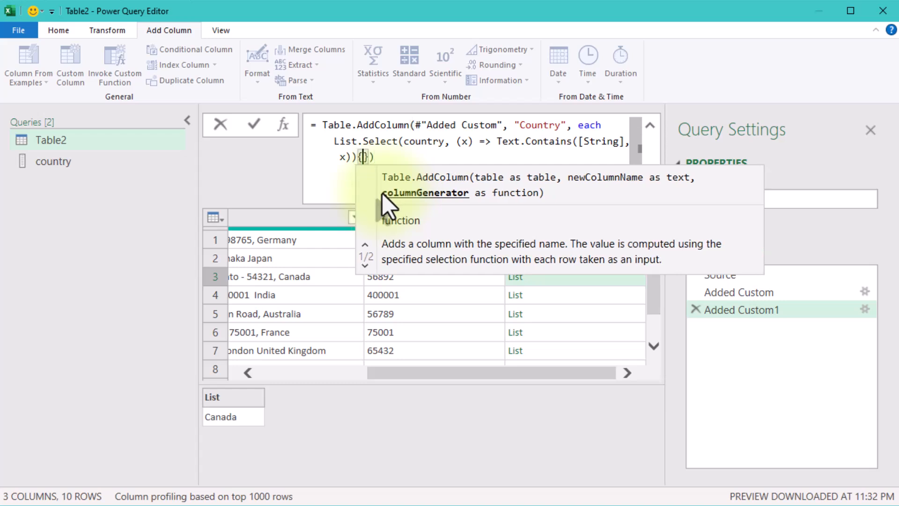
text(0)
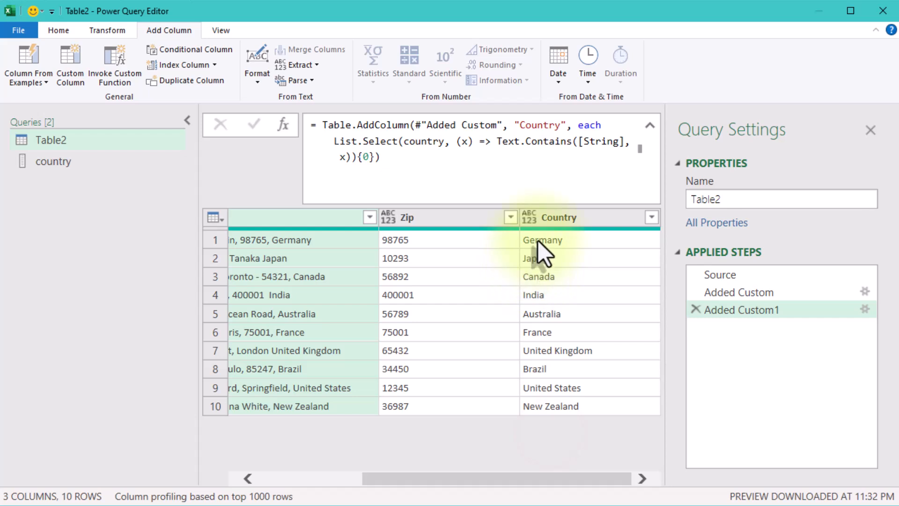
click(542, 258)
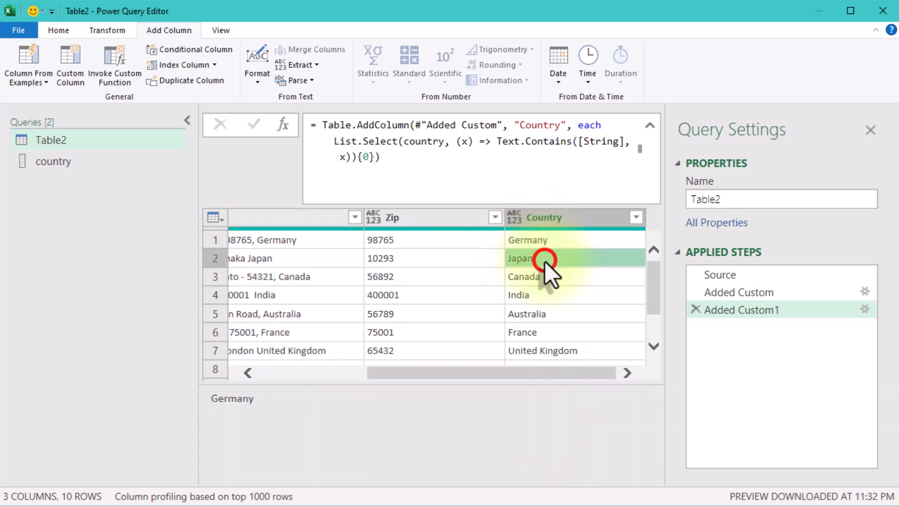
click(522, 276)
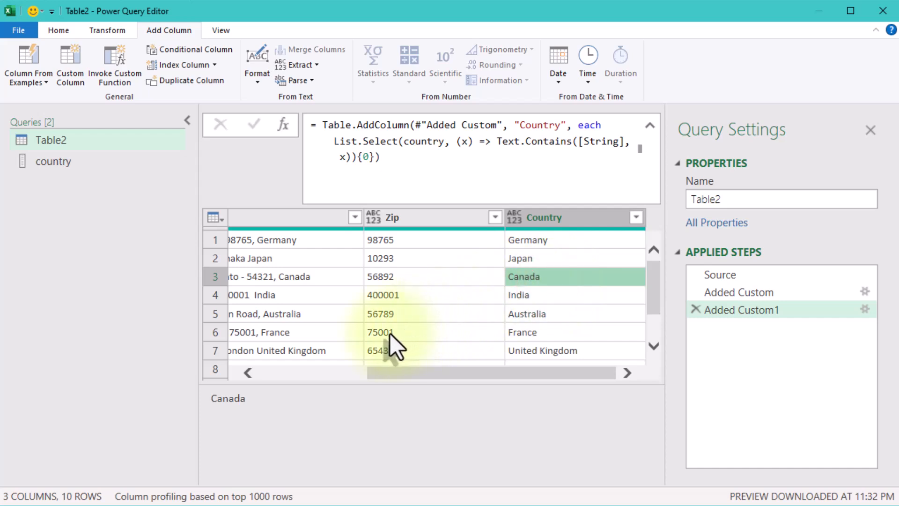
click(527, 313)
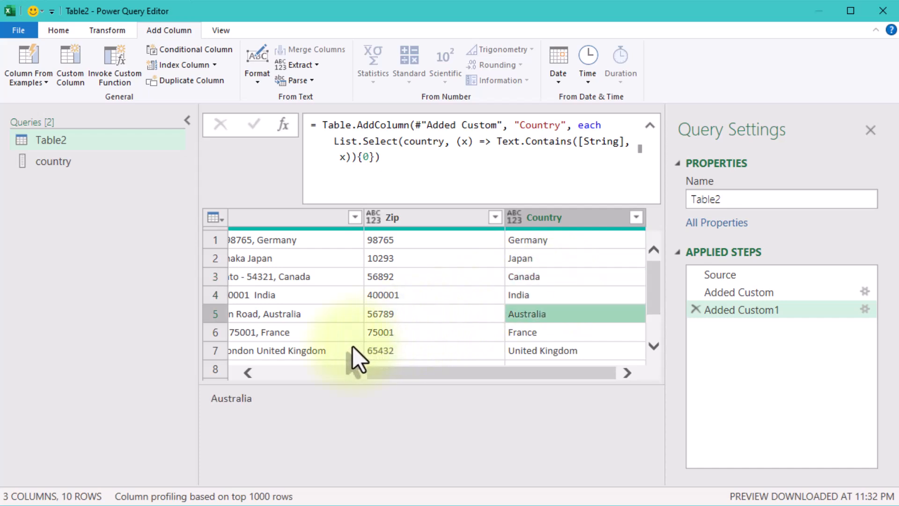
scroll(down, 3)
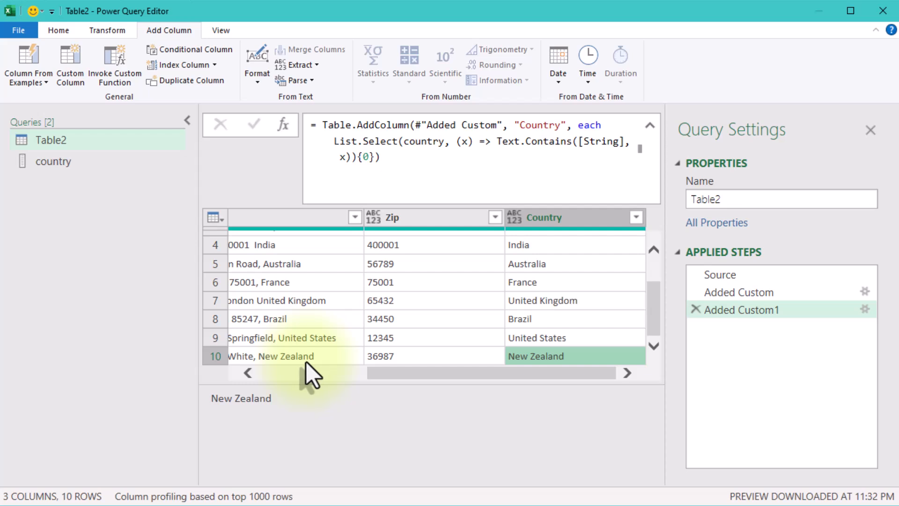
mouse_move(301, 372)
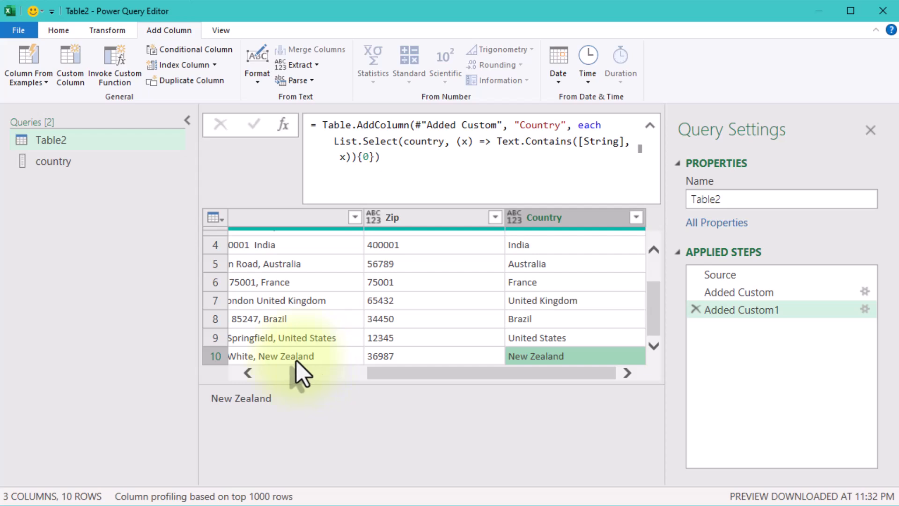